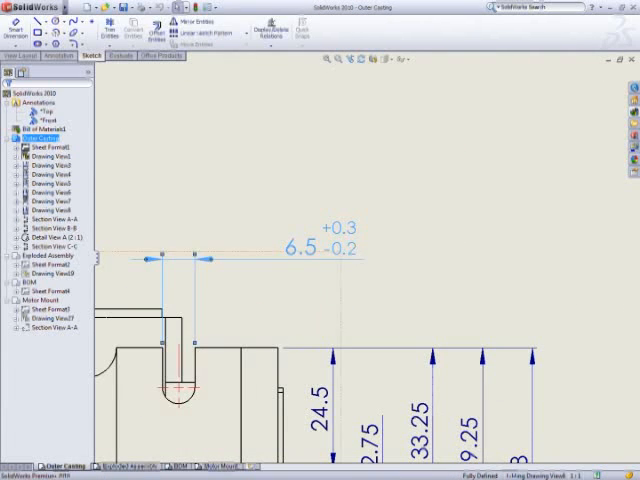
# Give the 6.5 dimension a '4 PLACES' note and a symmetric ±0.5 tolerance.
pyautogui.click(310, 250)
pyautogui.write('TYP')
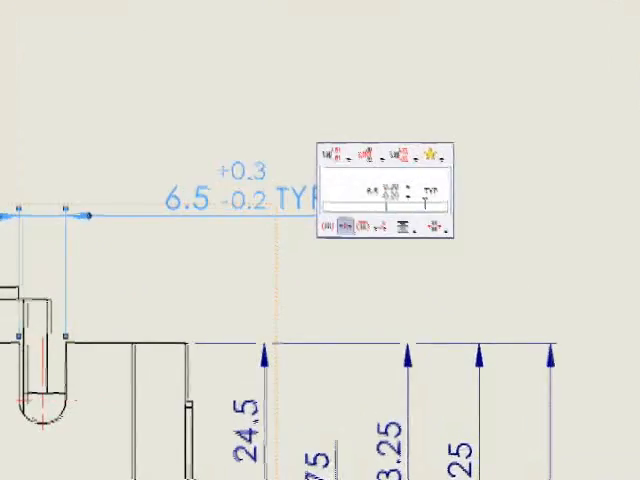
pyautogui.write('4 PLACES')
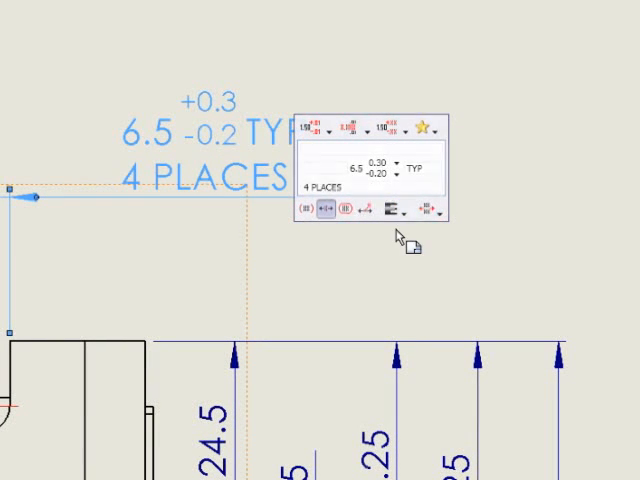
pyautogui.click(320, 128)
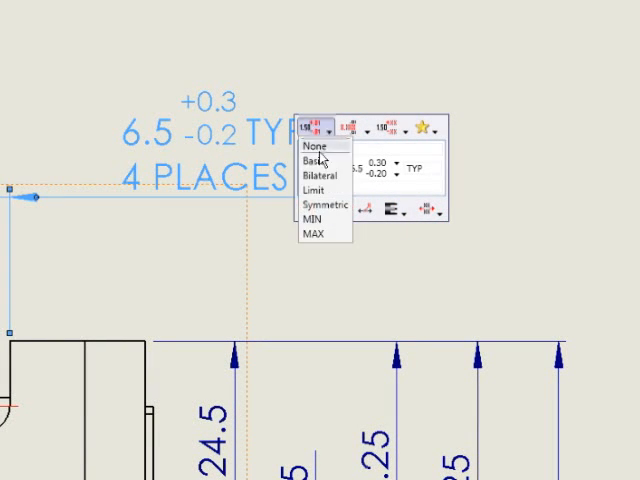
pyautogui.click(320, 204)
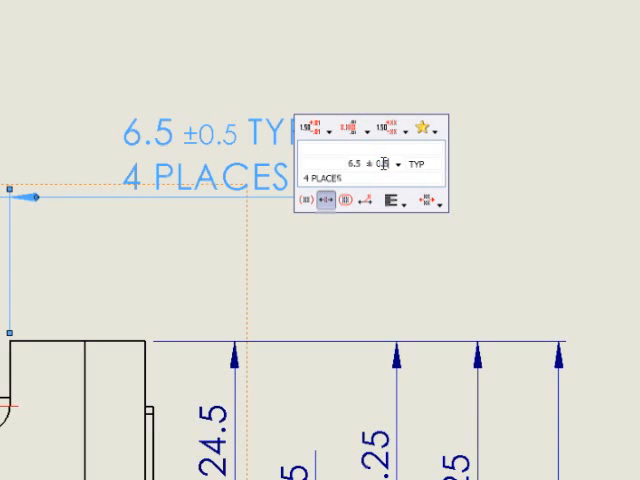
# Apply a saved slot dimension style from the Style palette.
pyautogui.click(424, 128)
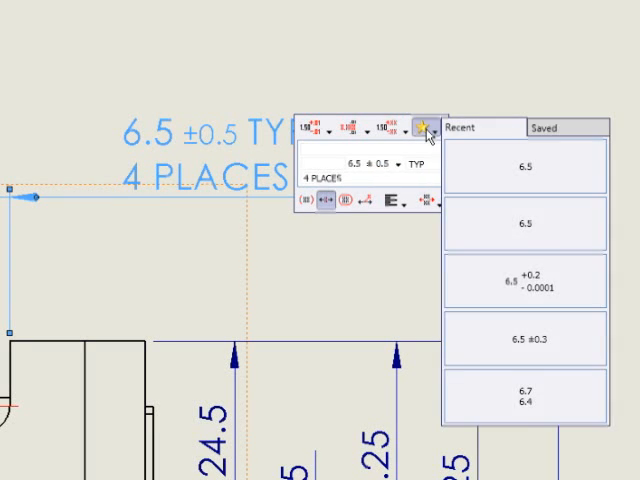
pyautogui.click(544, 128)
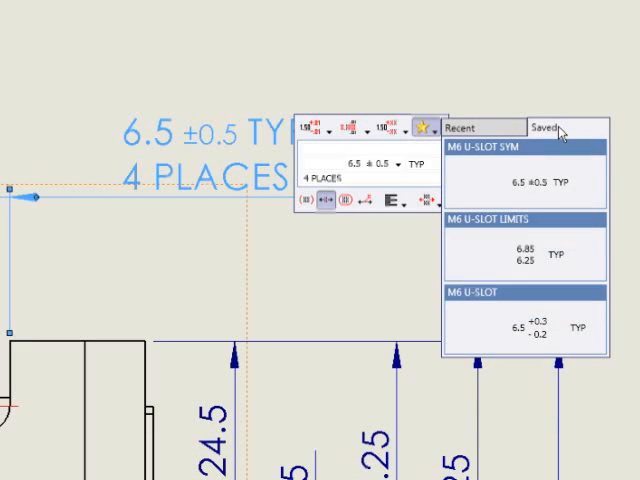
pyautogui.click(524, 244)
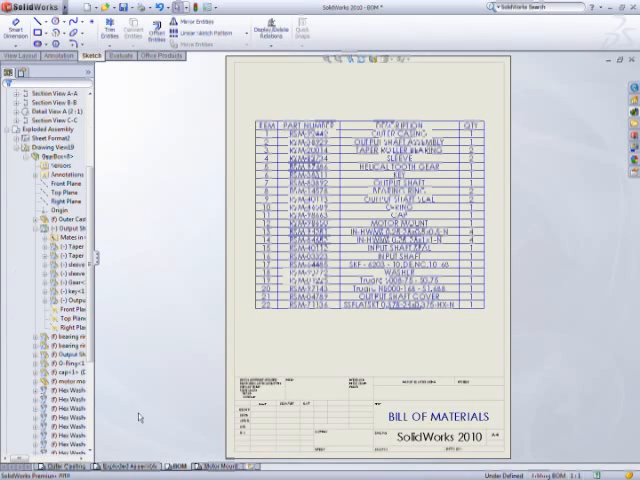
# Return from the BOM sheet to the multi-view drawing sheet of the housing.
pyautogui.click(30, 464)
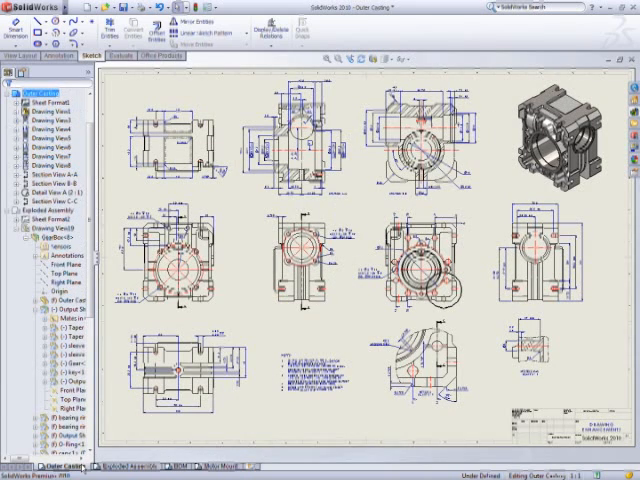